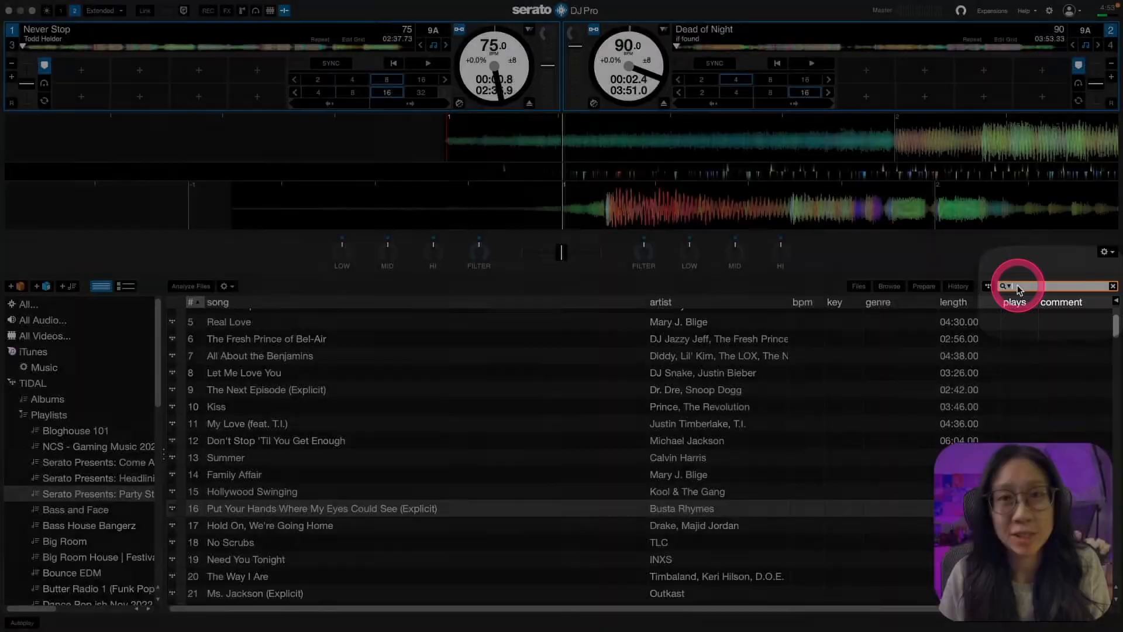
Search the library for 'daft', then clear it to show the Bounce EDM playlist
key(cmd+f)
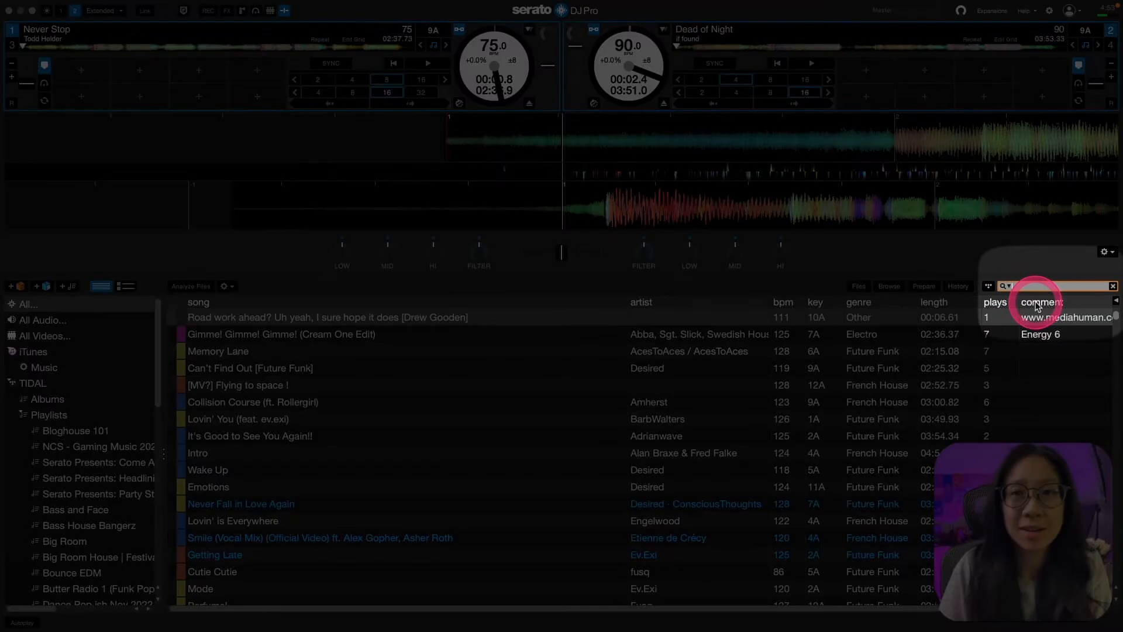
text(daft)
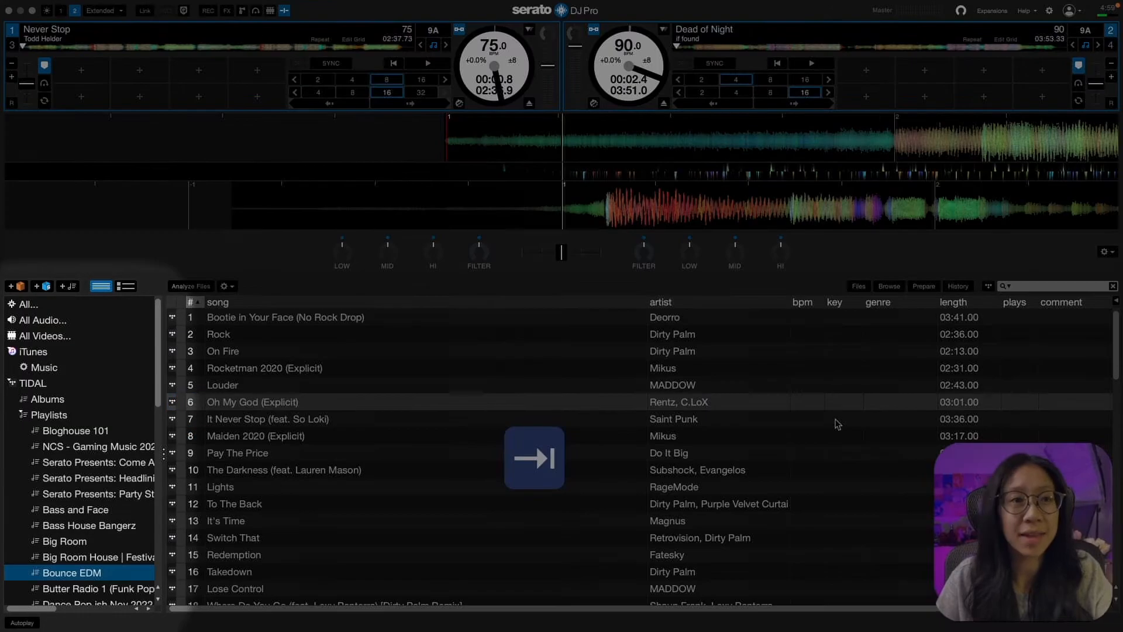
Open Bass and Face, sort it by artist and pick out I Love It (feat. Charli XCX)
click(88, 525)
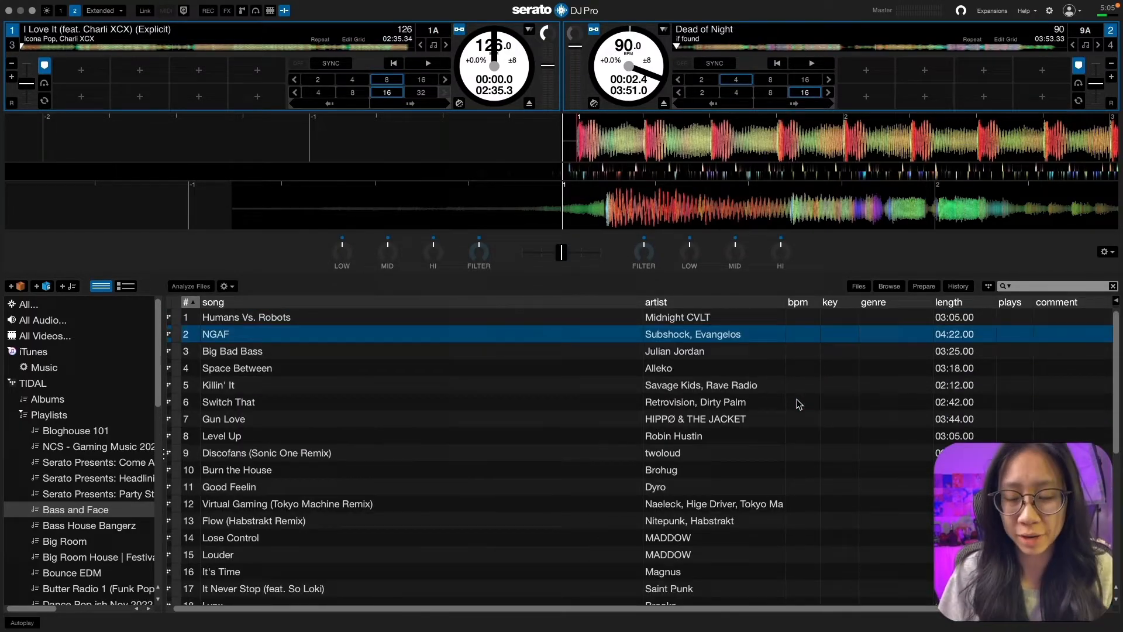
key(cmd+l)
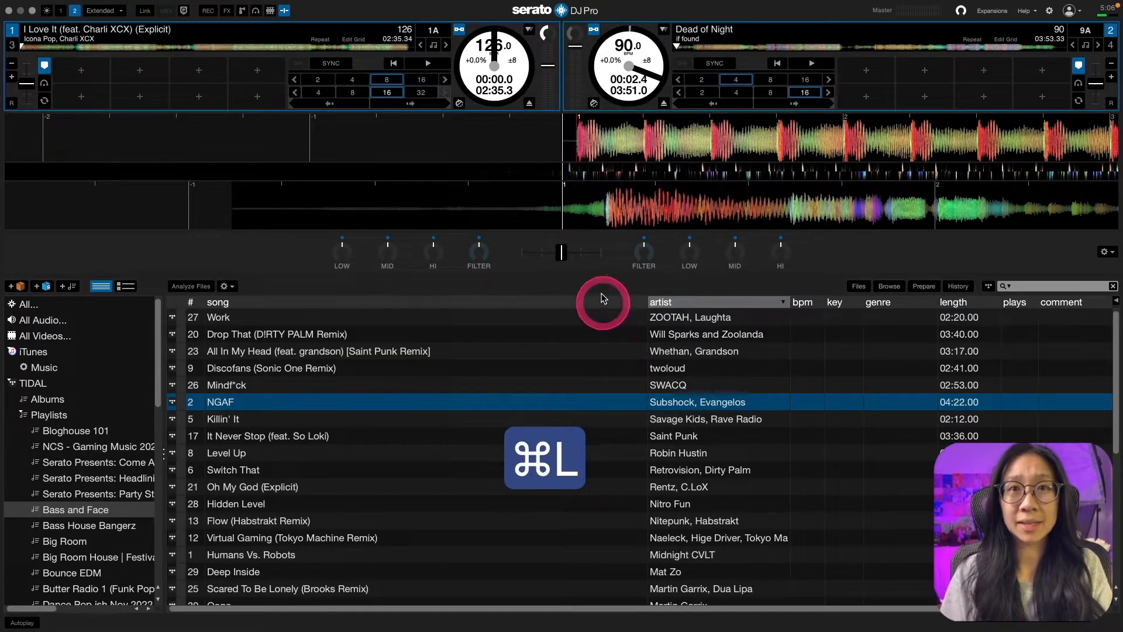
key(cmd+p)
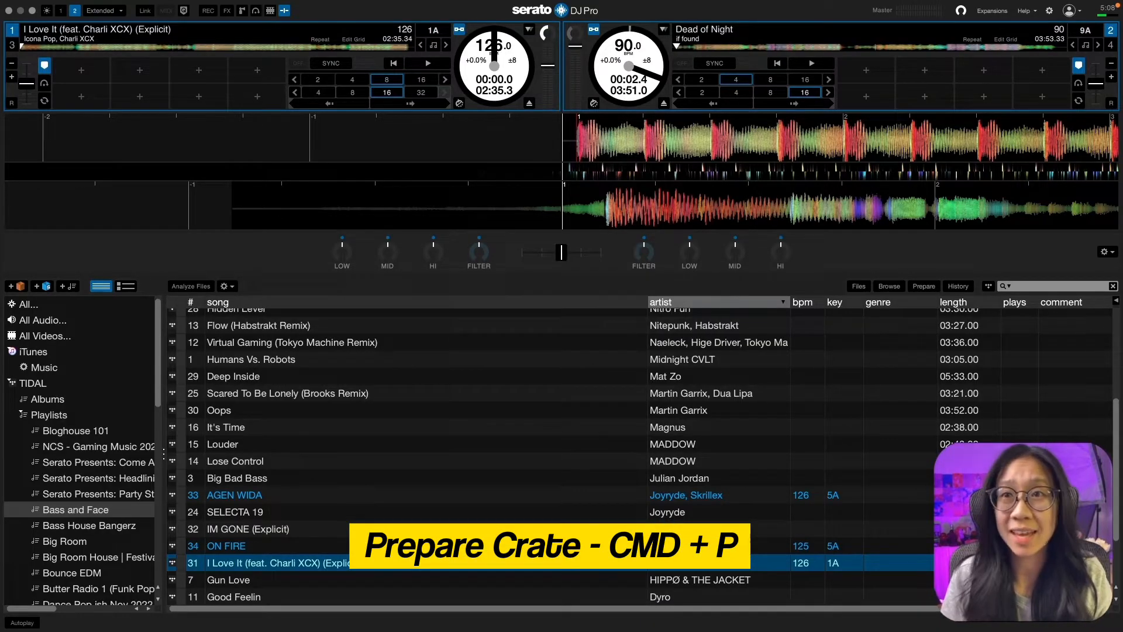
Open the prepare crate and queue Deep Inside and the next Bass and Face tracks into it
click(923, 285)
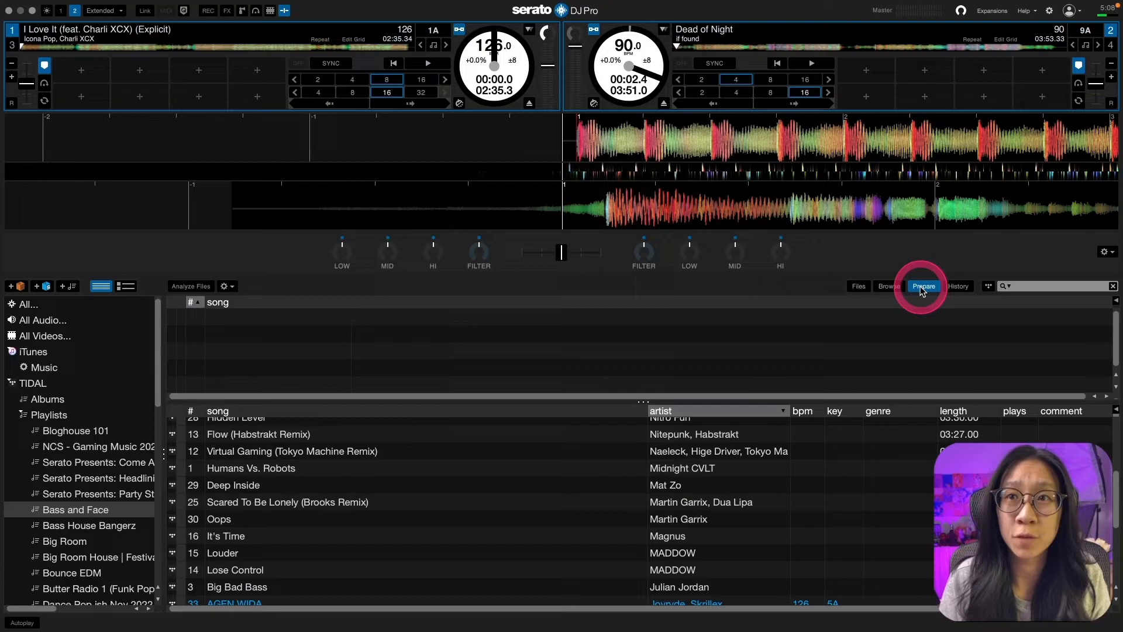
click(250, 484)
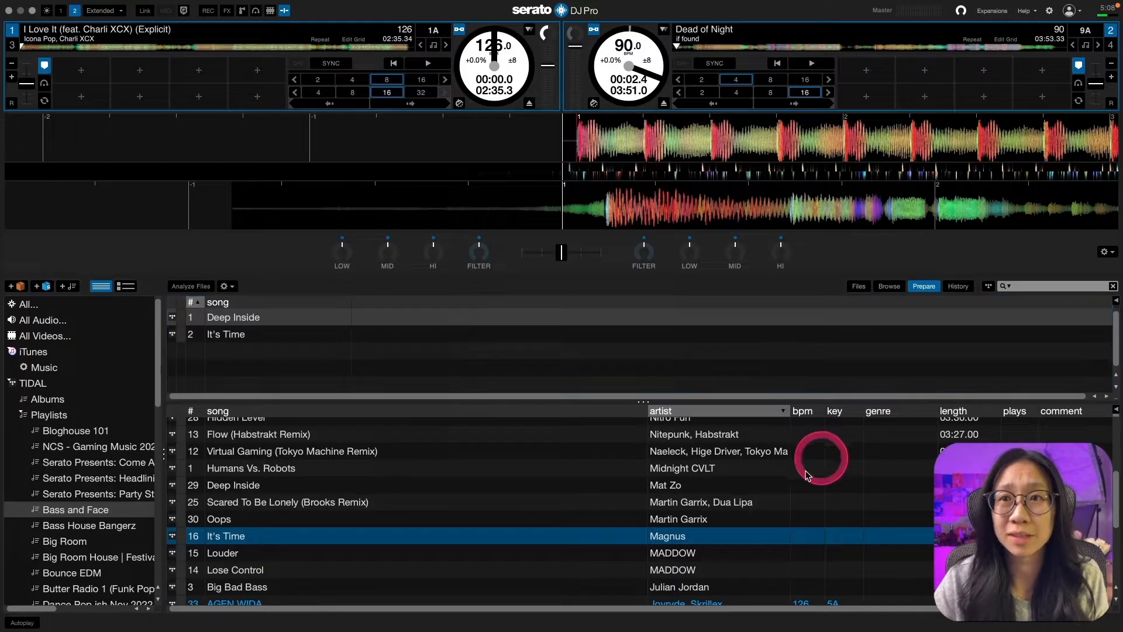
click(658, 501)
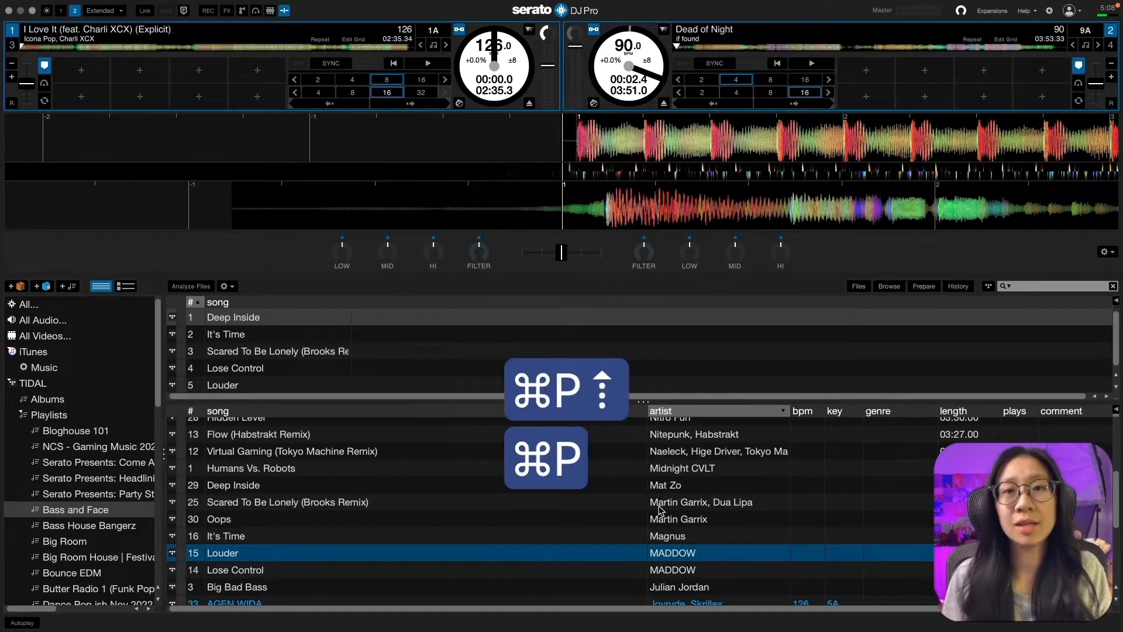
click(923, 285)
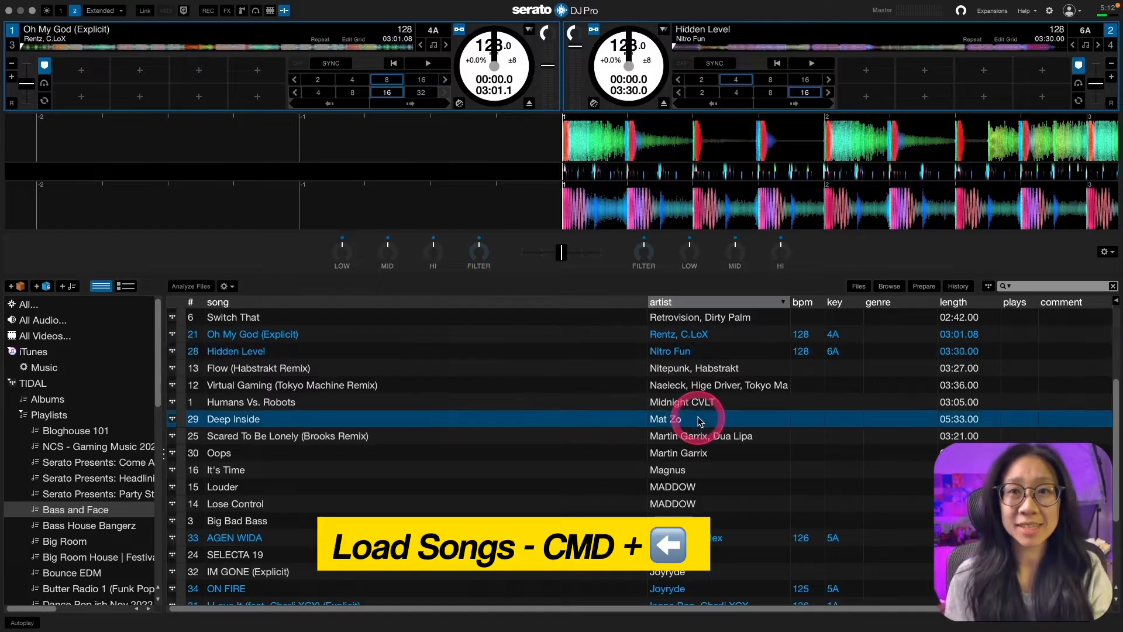
Load Deep Inside to deck 1, then replace it with Louder
key(cmd+left)
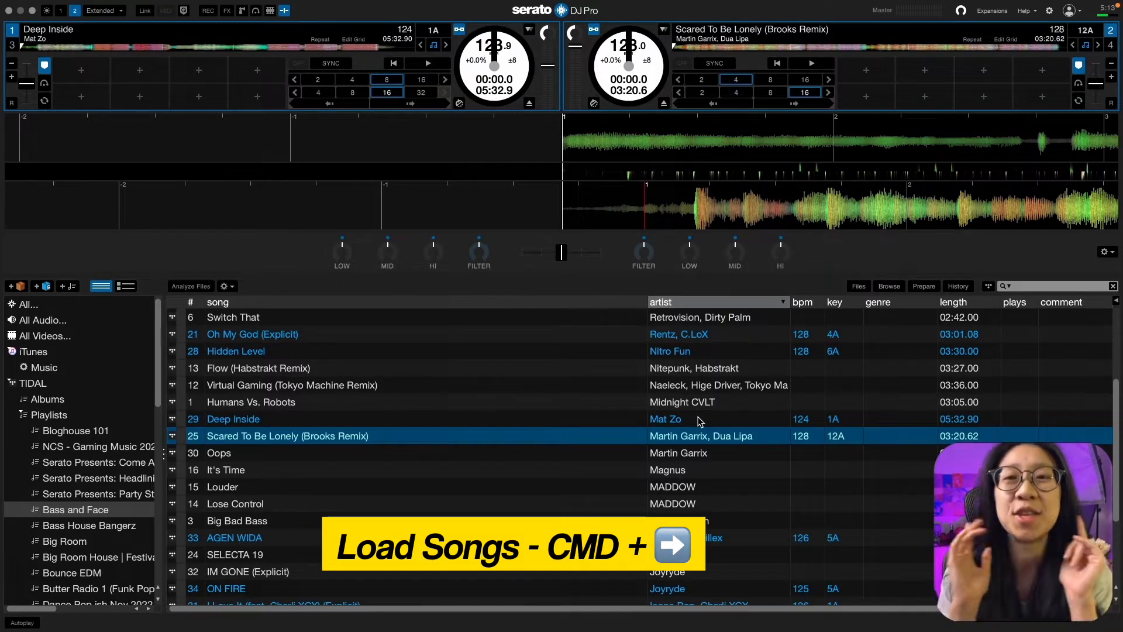
scroll(down, 3)
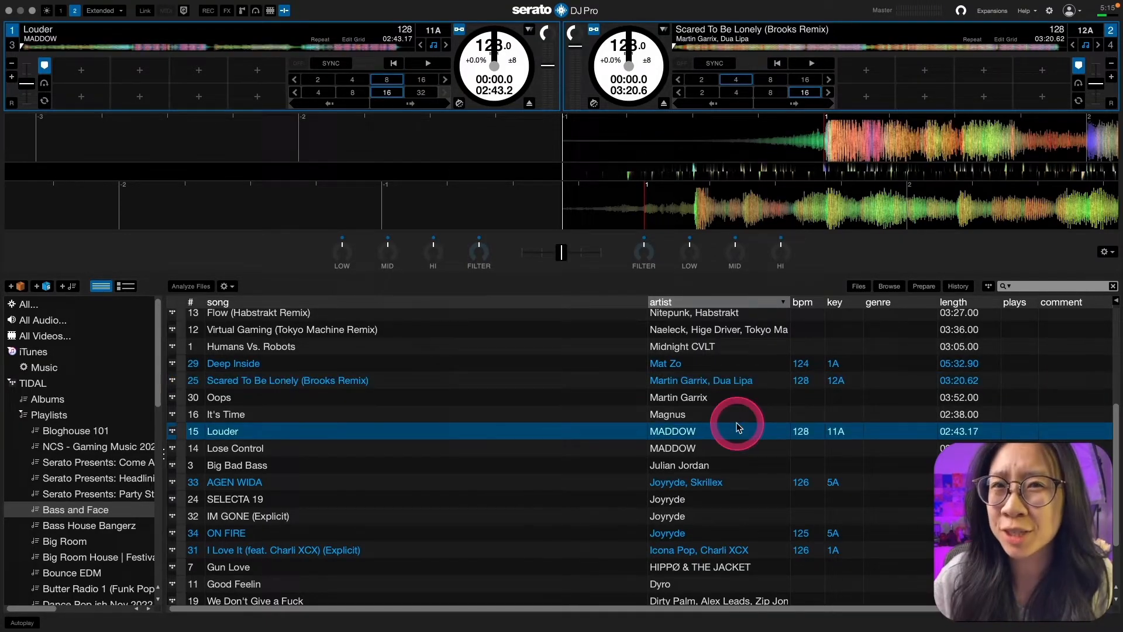
double_click(226, 414)
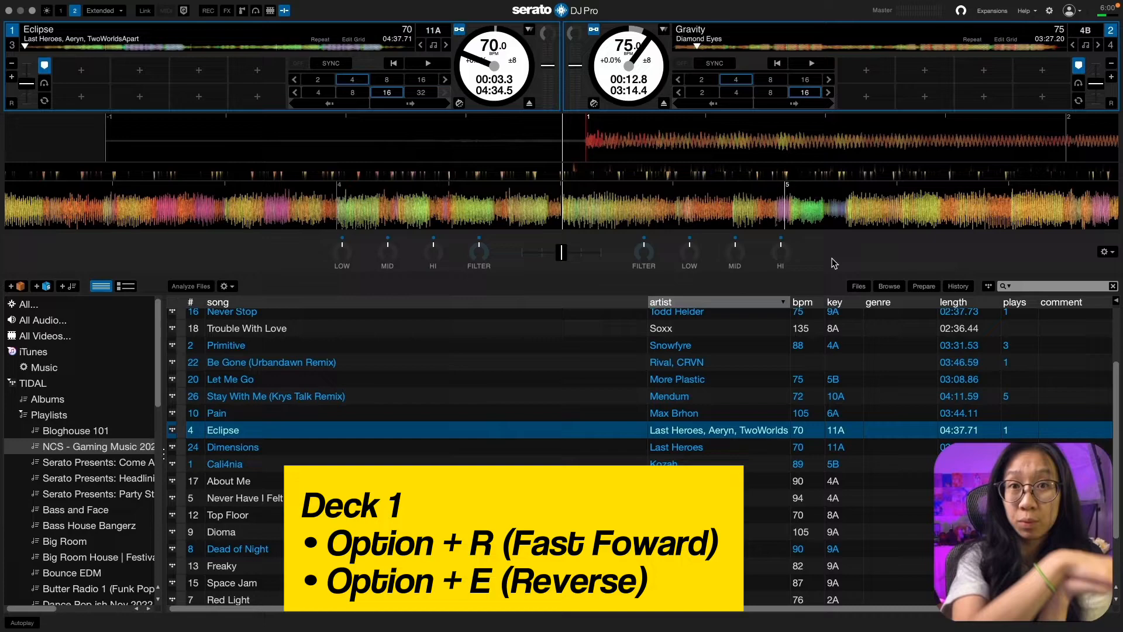
Load Eclipse and Gravity from the NCS Gaming Music playlist onto decks 1 and 2
click(829, 257)
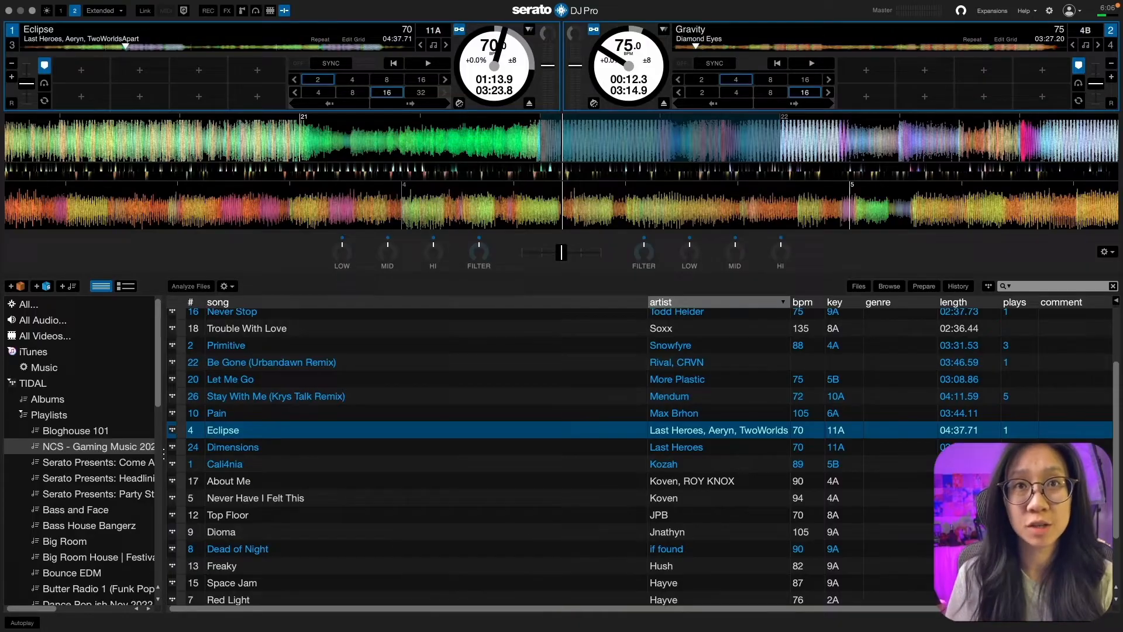
Seek Eclipse on deck 1 forward past the one-minute mark
click(68, 48)
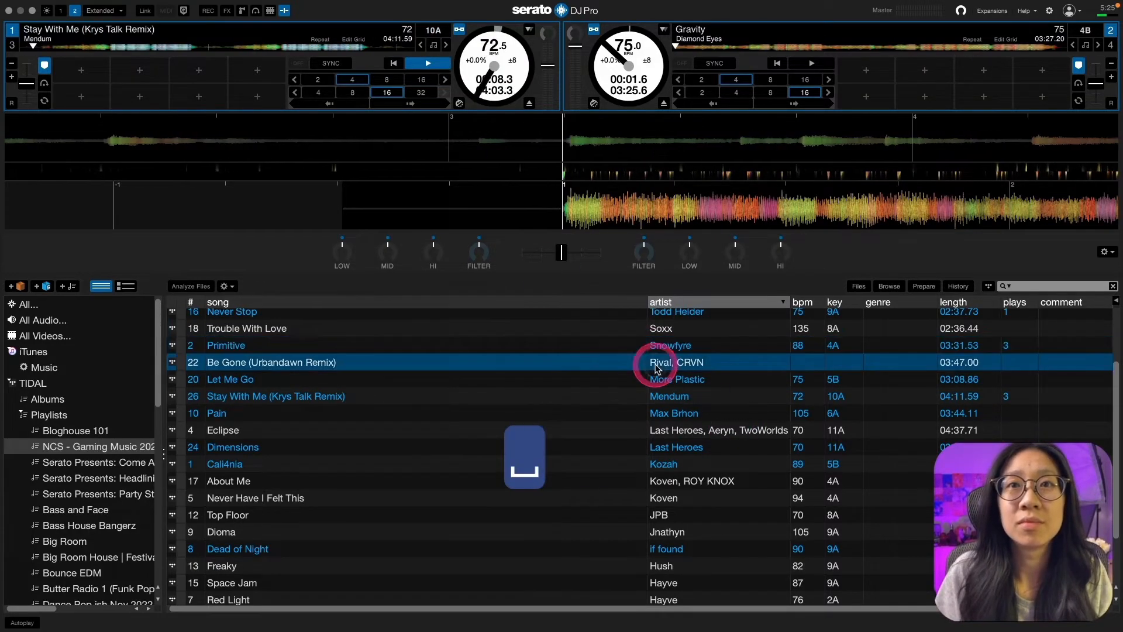
Load Be Gone (Urbandawn Remix) on deck 1, undo back to Stay With Me, and toggle Lock Playing Deck
double_click(270, 361)
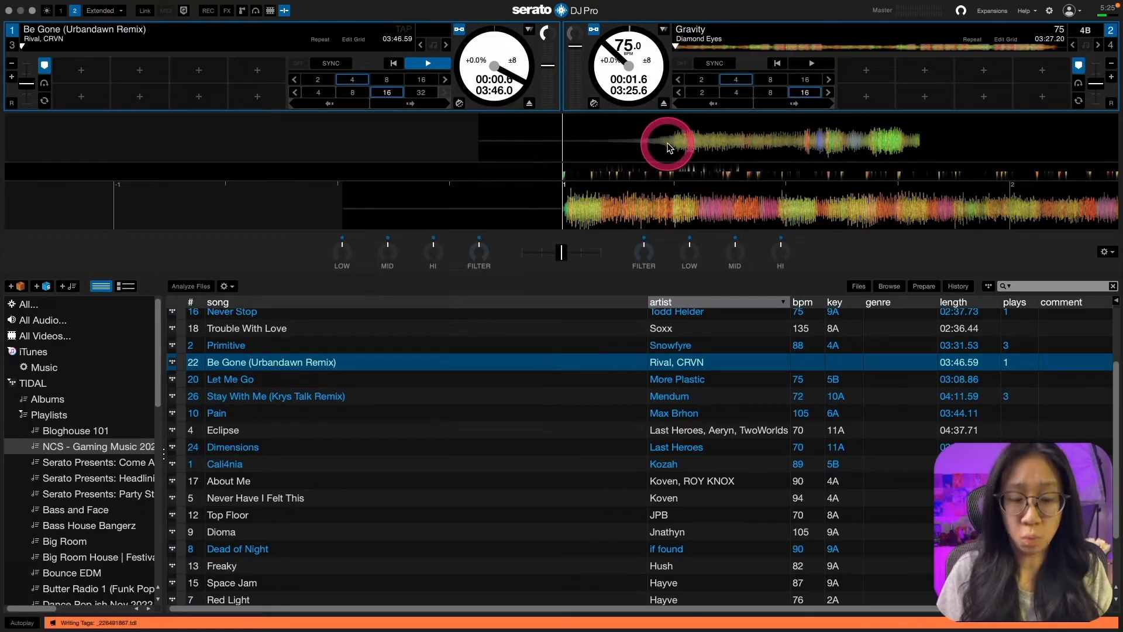
key(cmd+z)
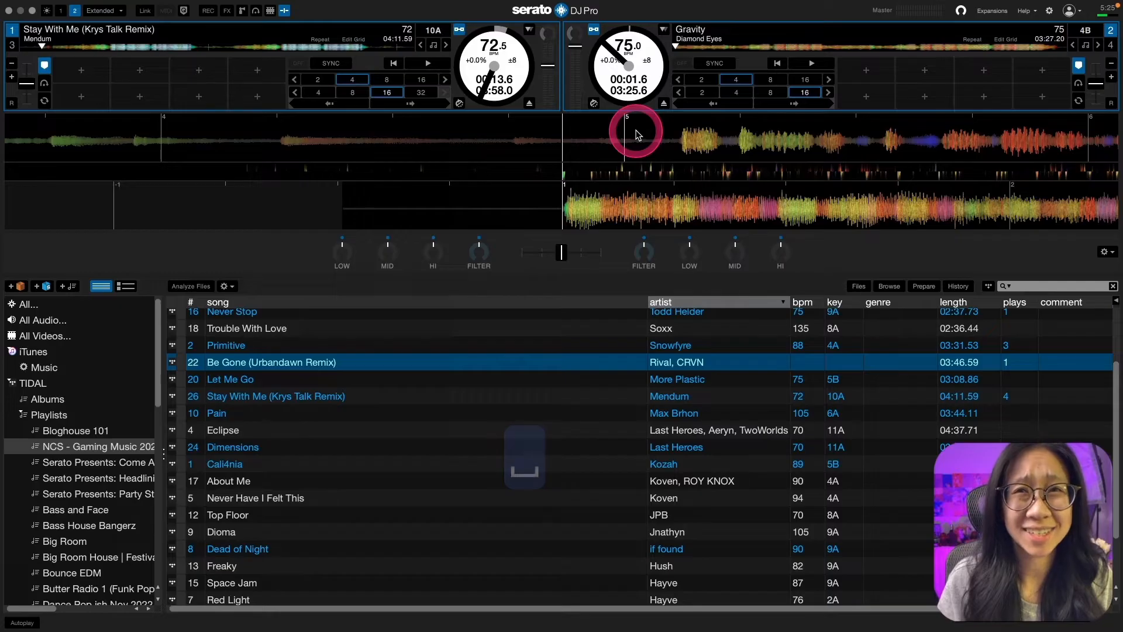
click(427, 63)
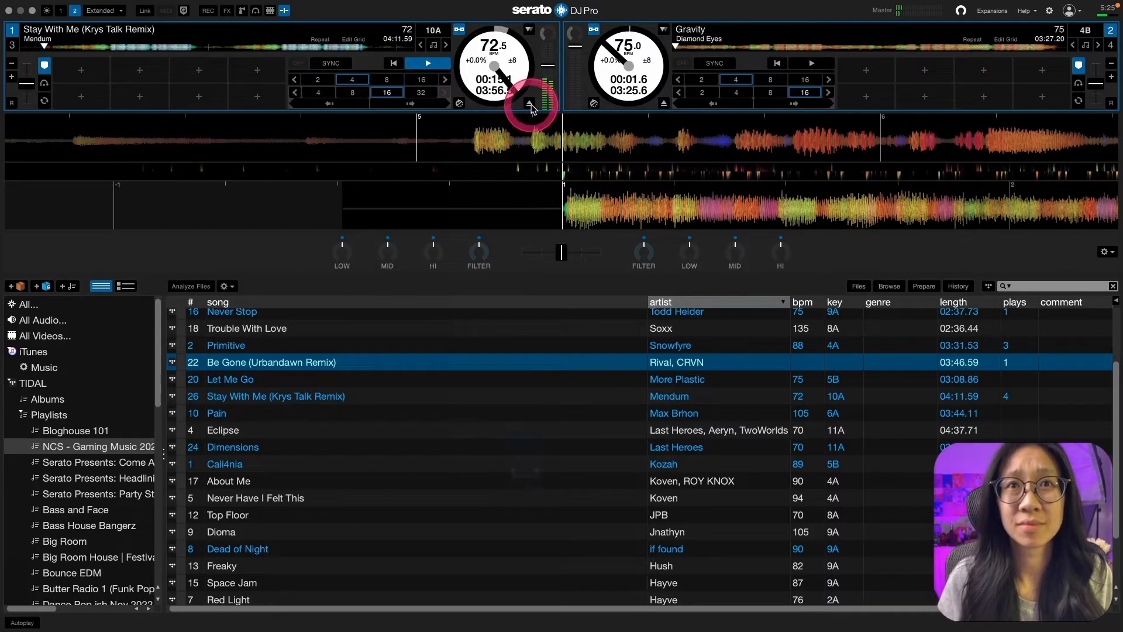
key(cmd+z)
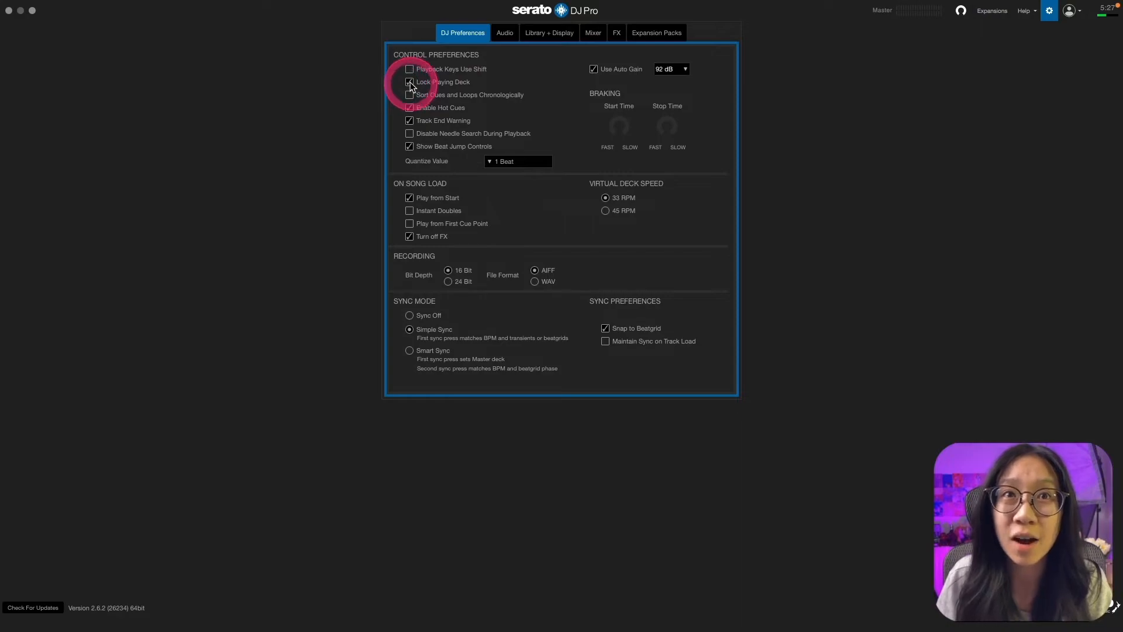
click(1048, 11)
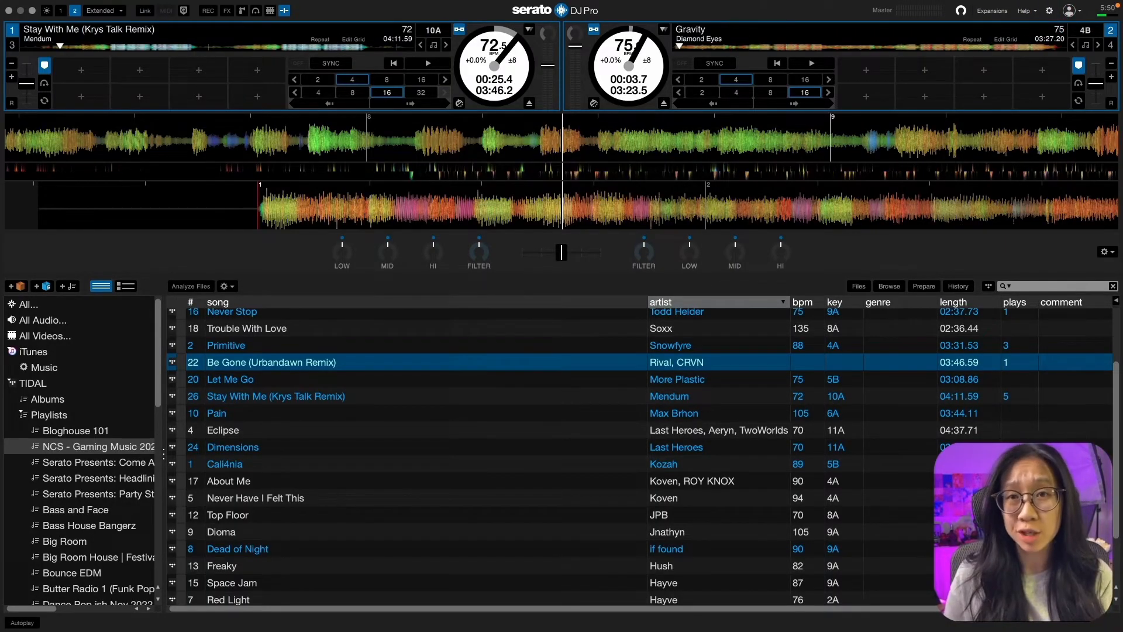
Start and pause Gravity on deck 2 and Stay With Me on deck 1 with the keyboard shortcuts
key(space)
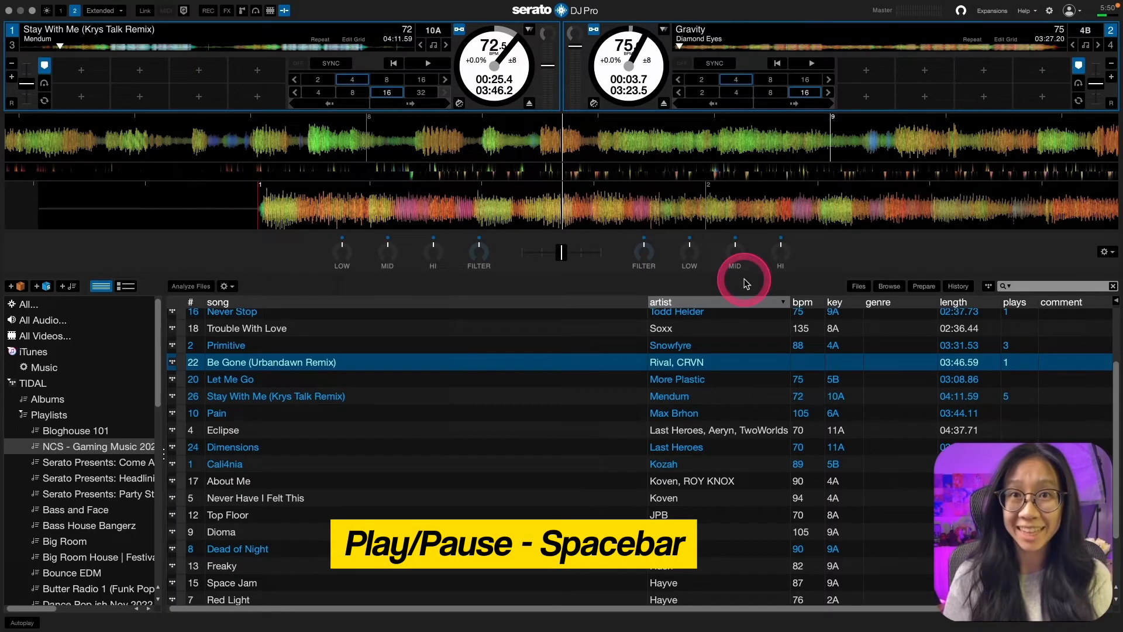
key(space)
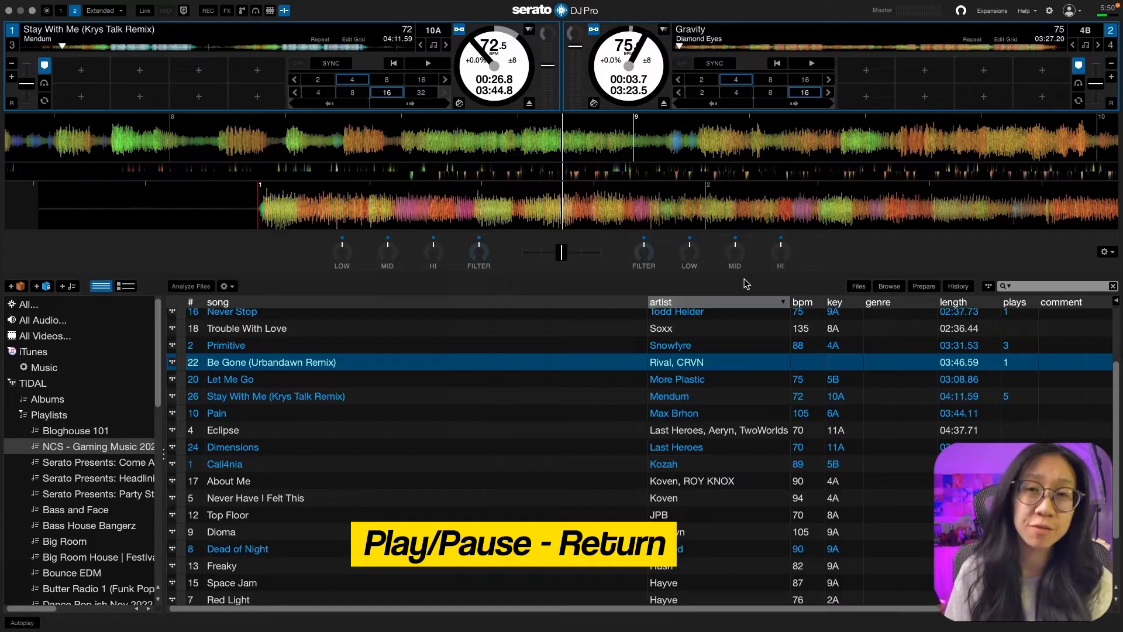
key(Return)
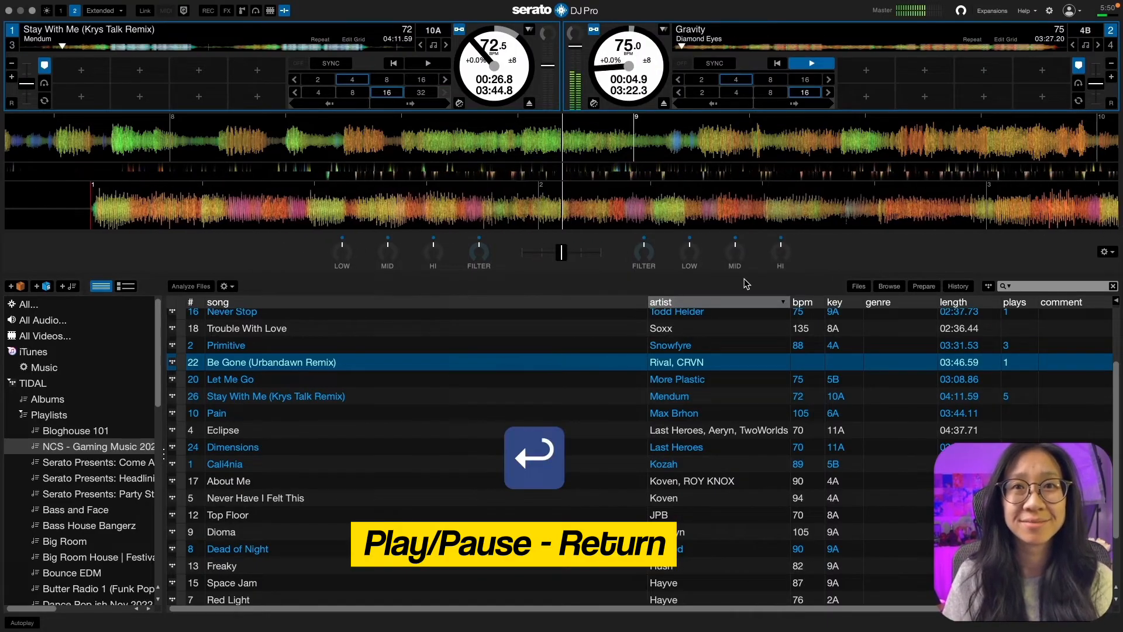
key(return)
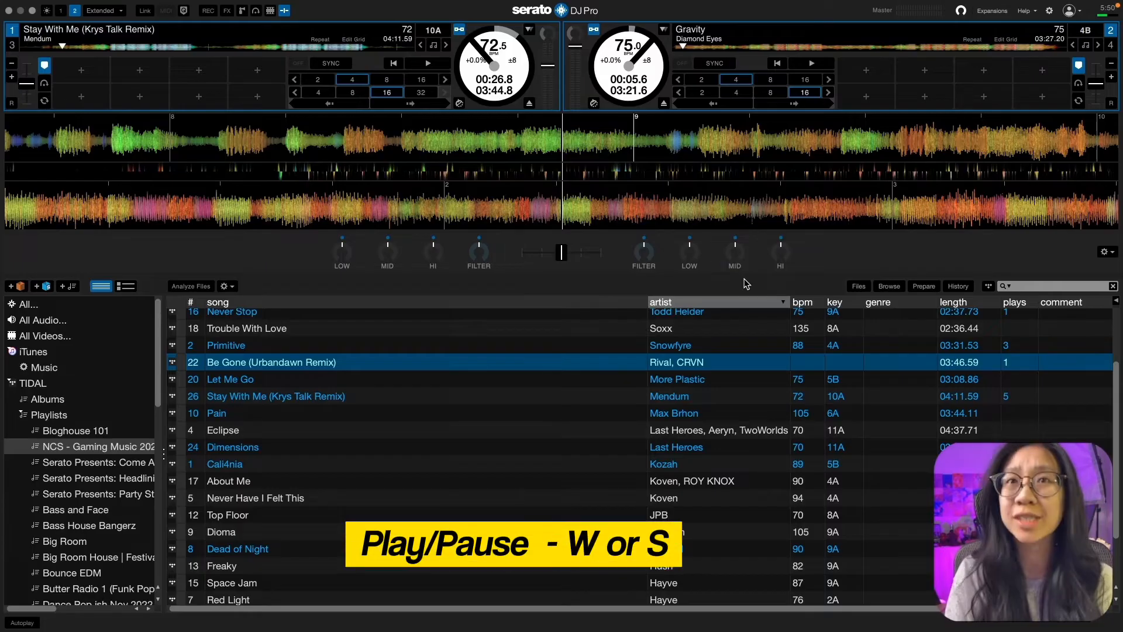
key(w)
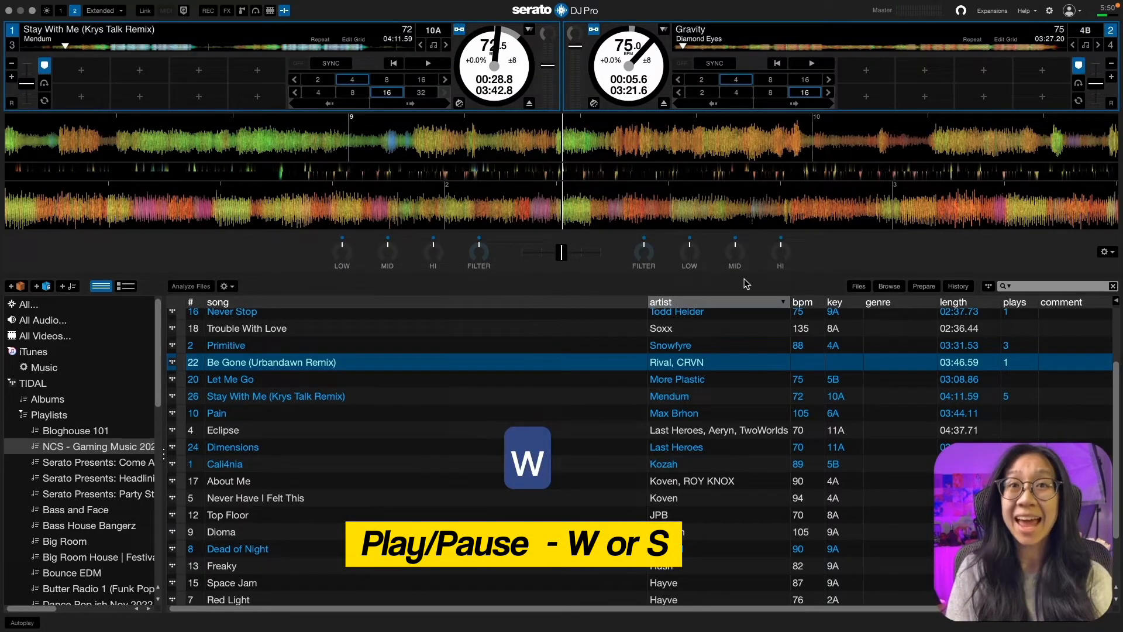
key(s)
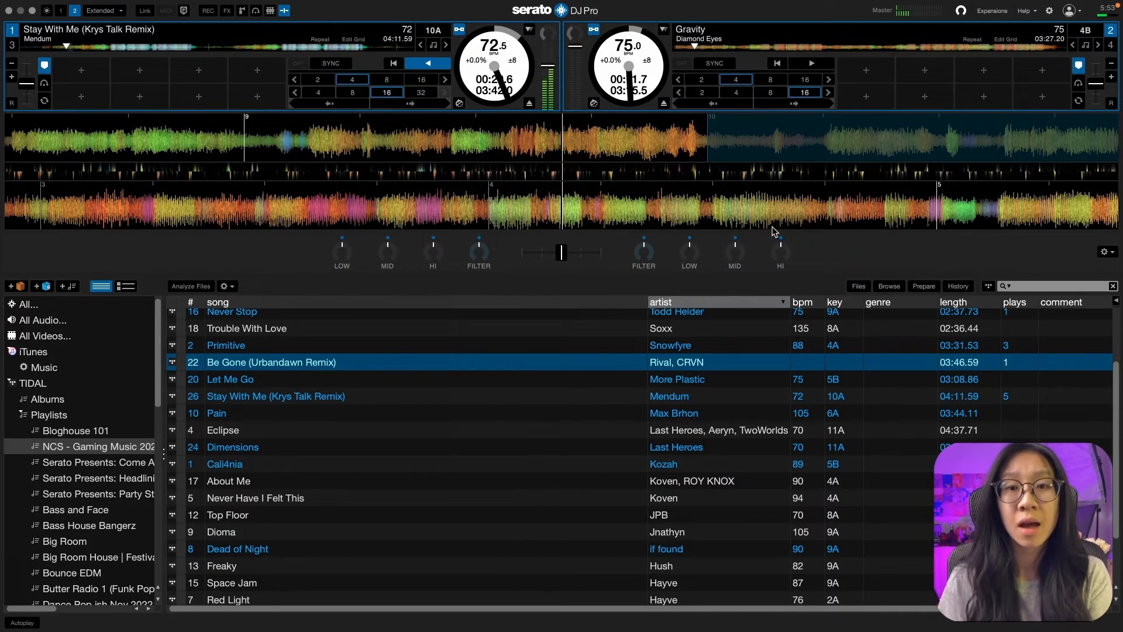
Keep Stay With Me playing on deck 1 and load the Wasted Tremors mashup from Drum N Bass
key(q)
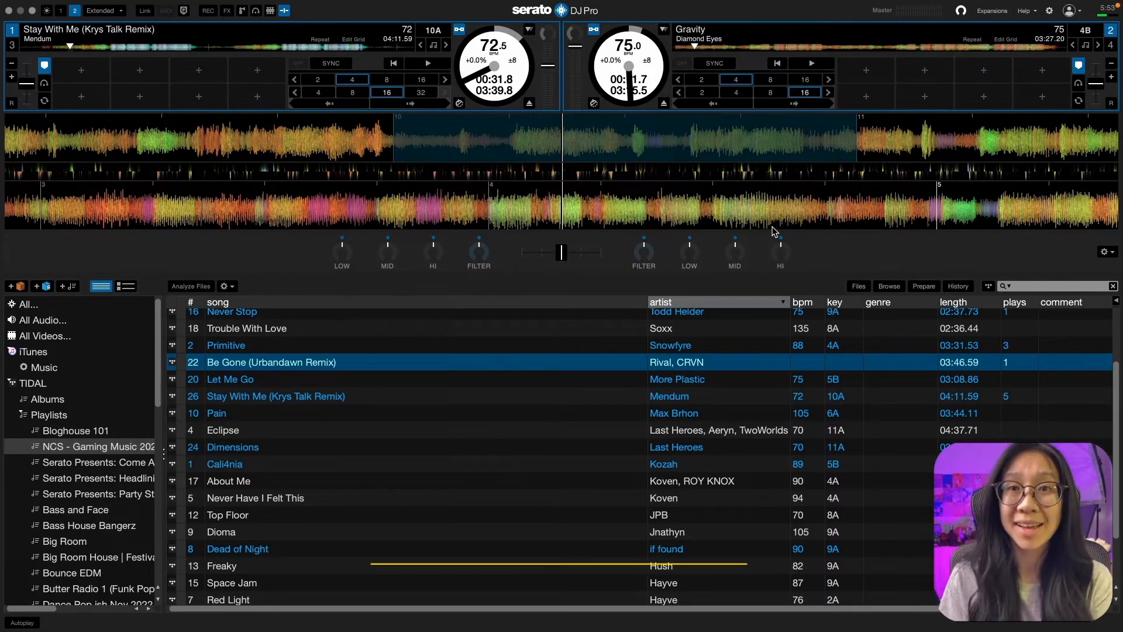
click(809, 63)
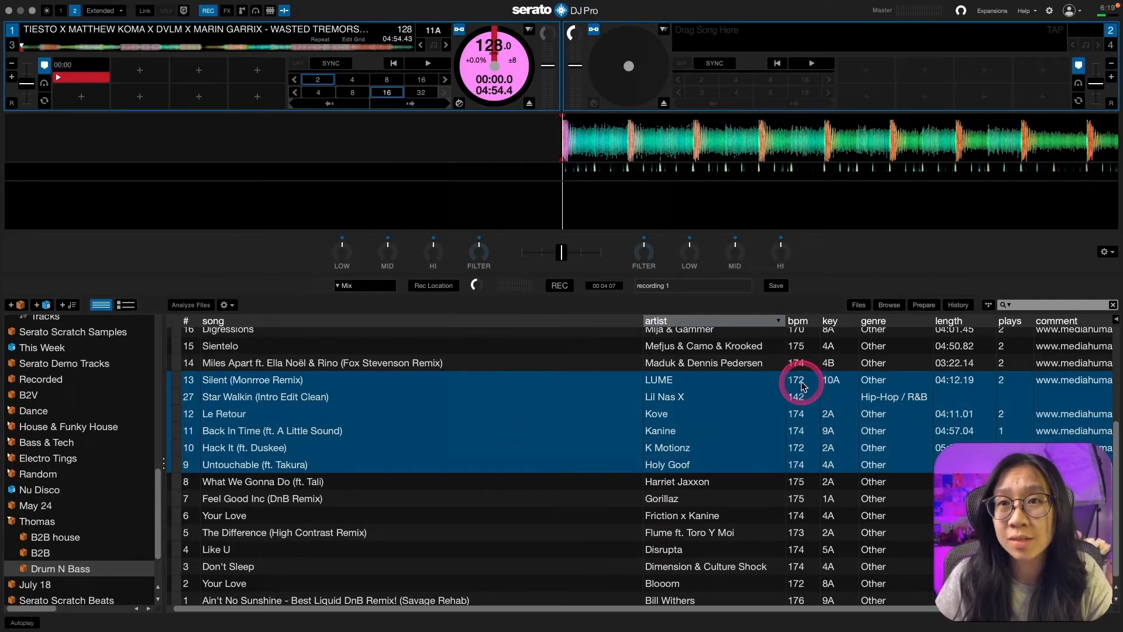
Halve Silent (Monrroe Remix) and five other Drum N Bass BPMs to 86, then restore them to 172
double_click(796, 379)
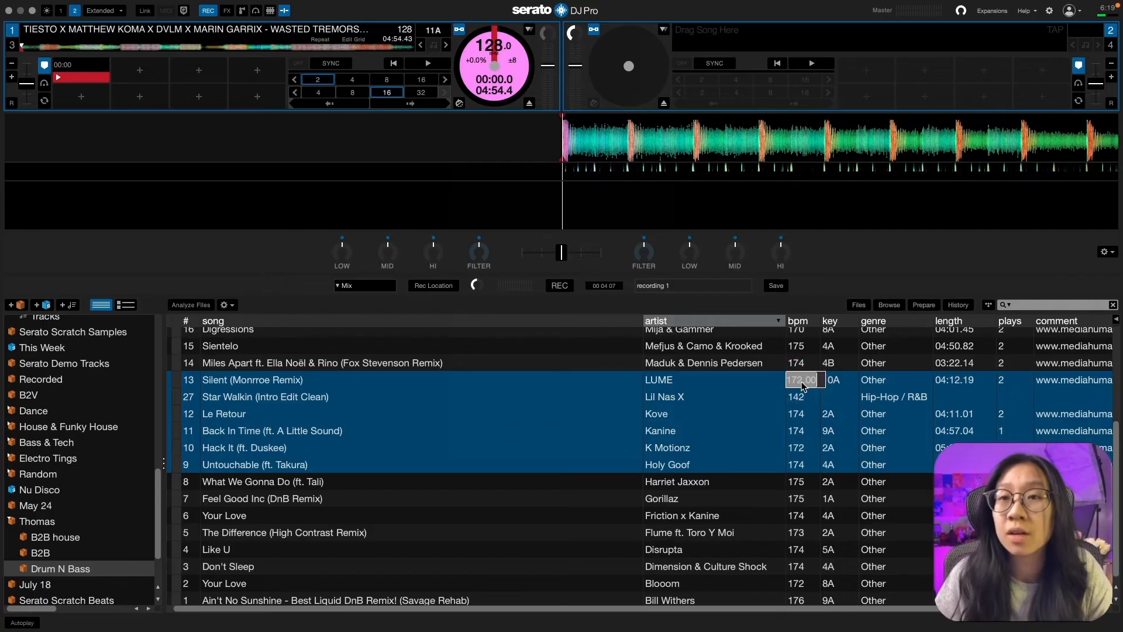
key(enter)
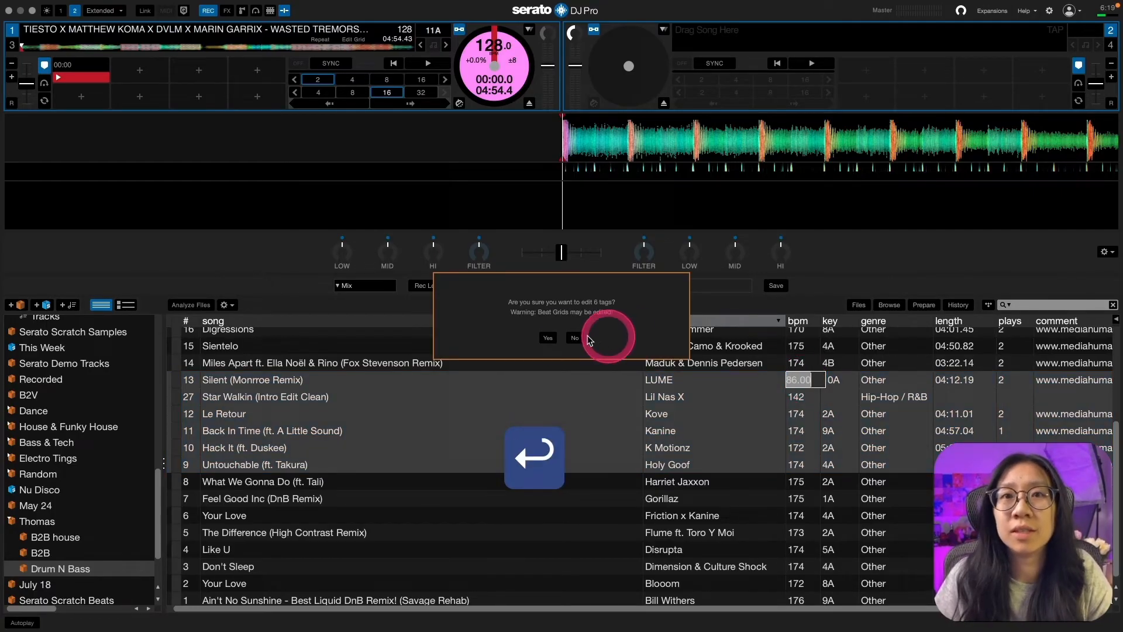
click(547, 337)
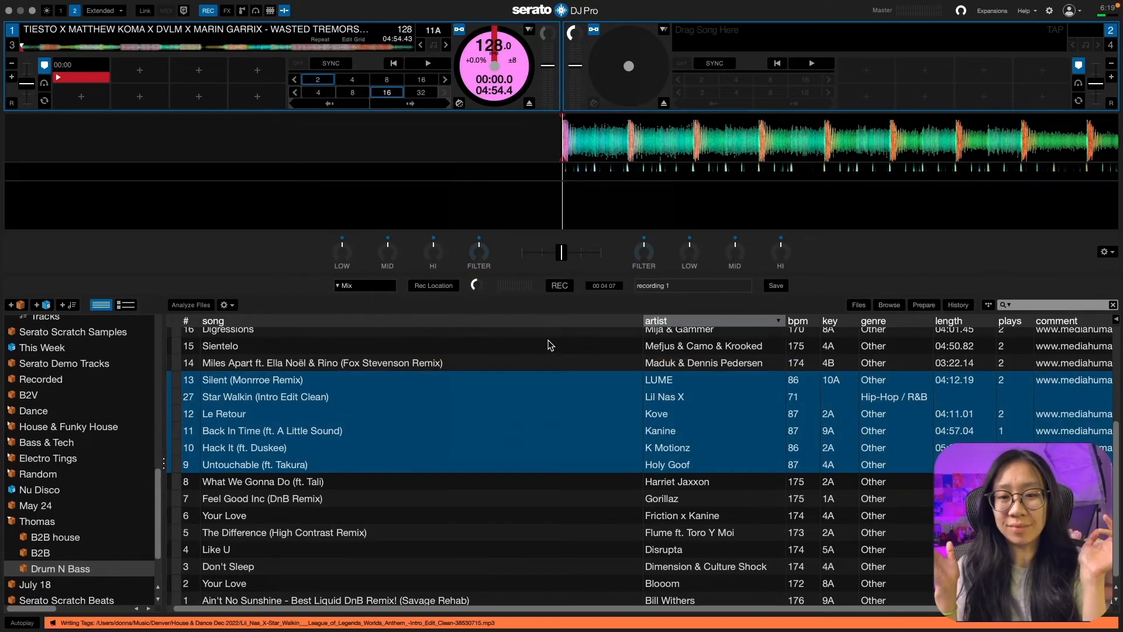
double_click(797, 379)
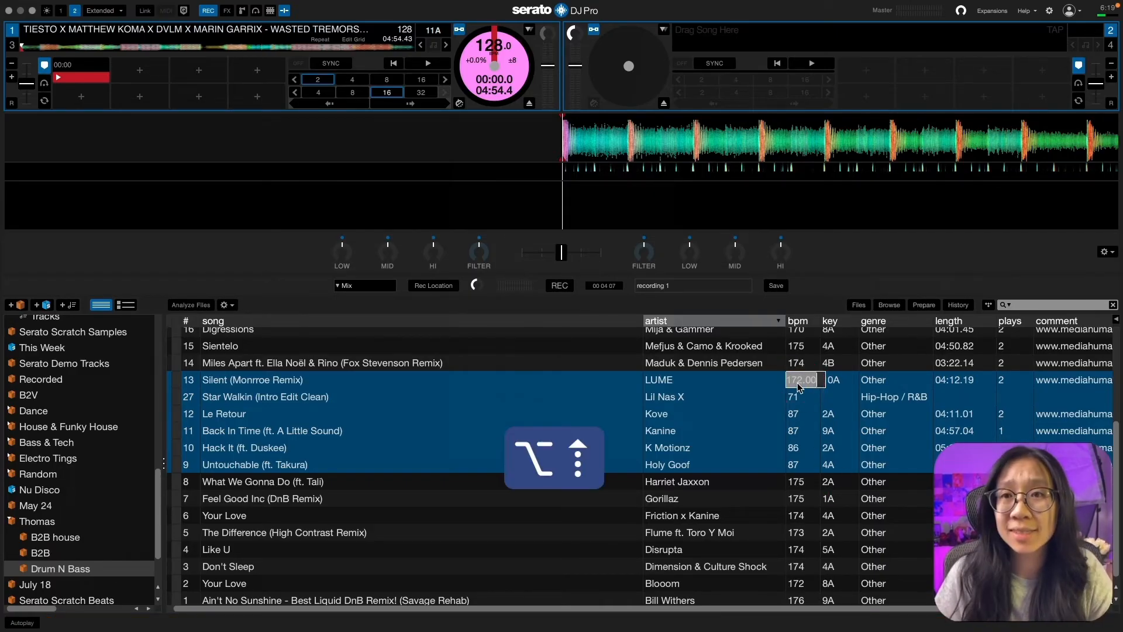
click(33, 411)
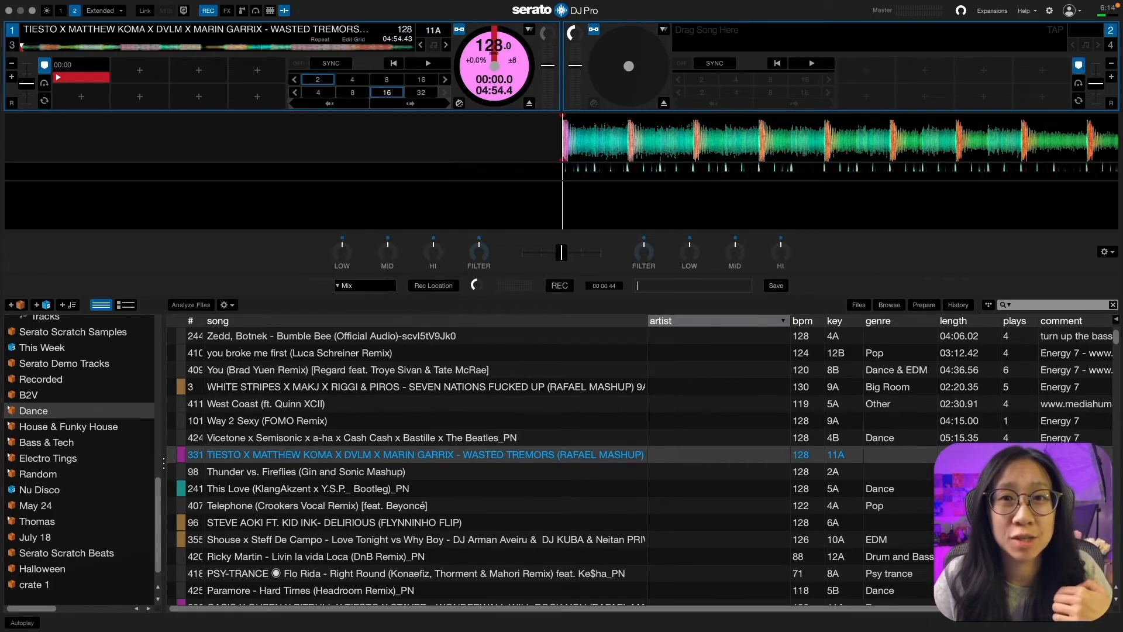
Capture a roughly four-second mix, stop it with REC, and name it 'recording_1'
click(208, 11)
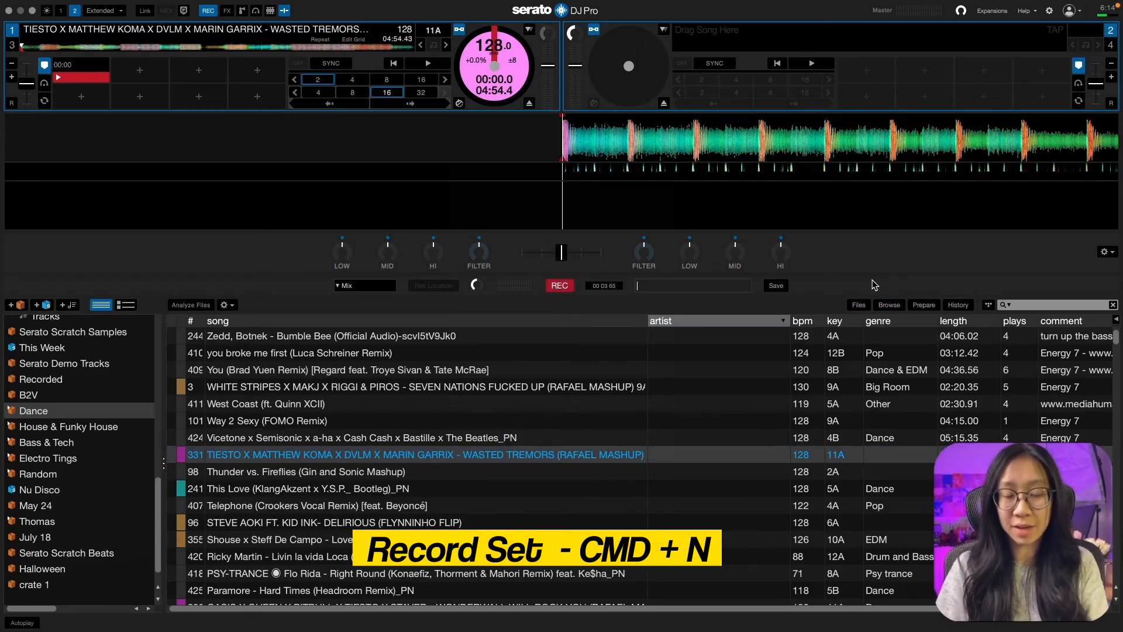
click(559, 285)
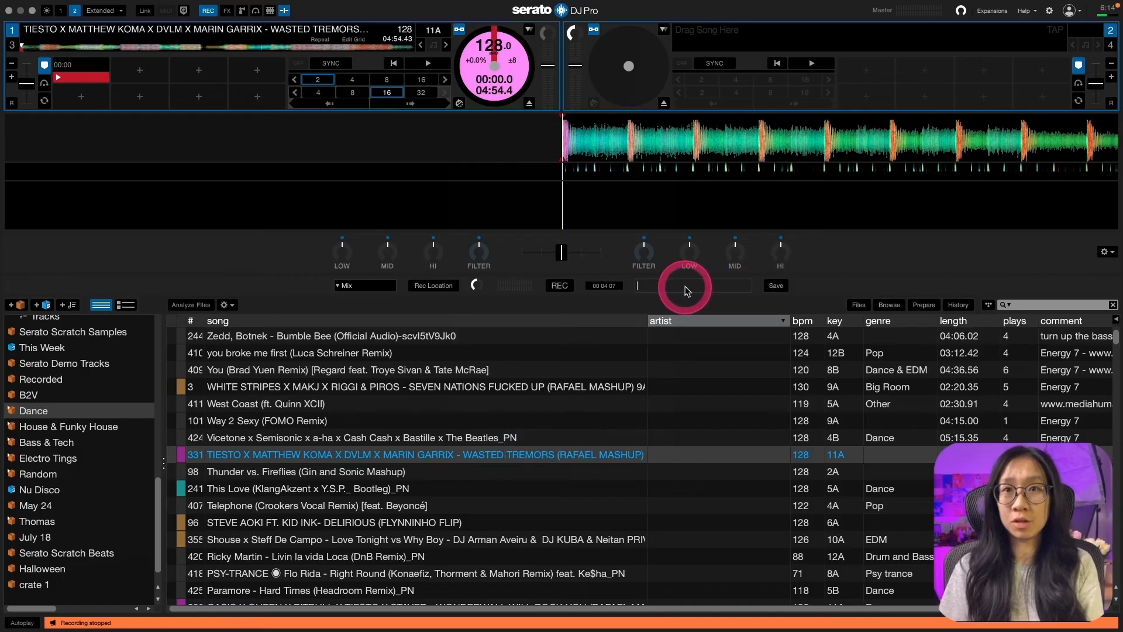
text(recording_1)
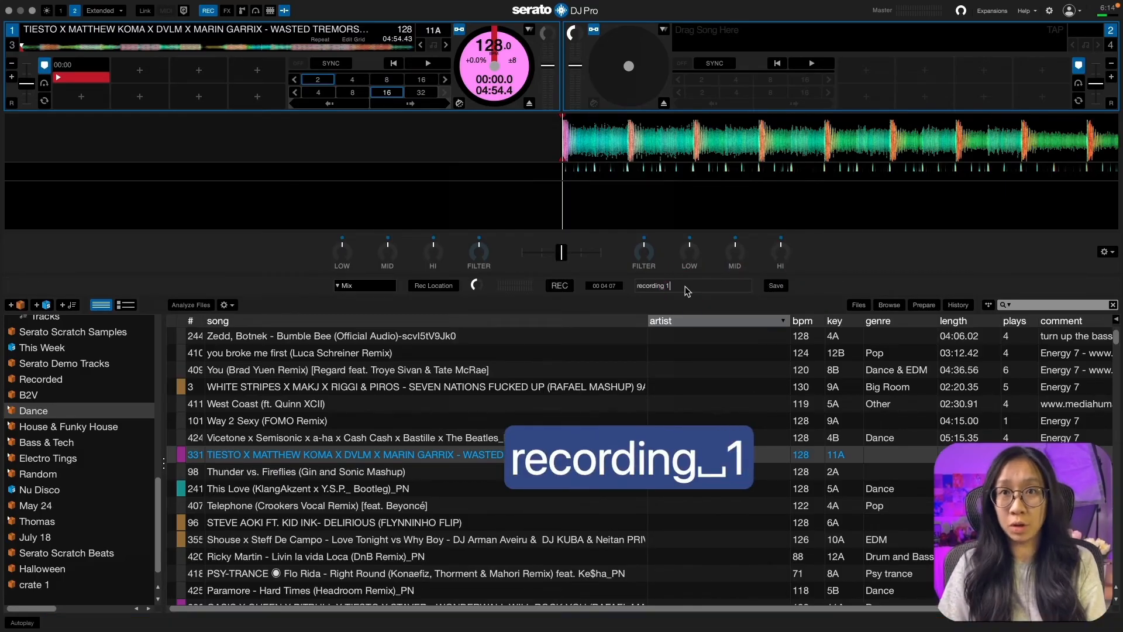